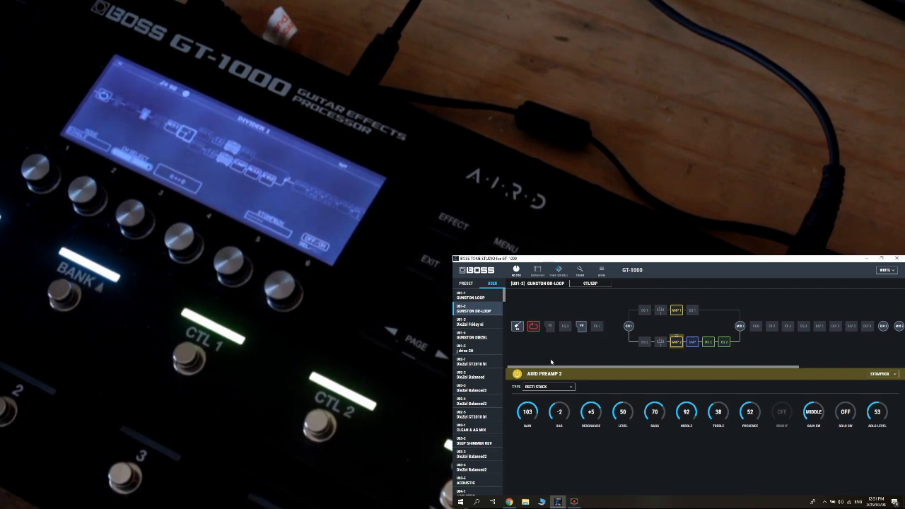
Load the GUNSTON LOOP user patch and set its MX2 block's MODE to STEREO
left_click(478, 295)
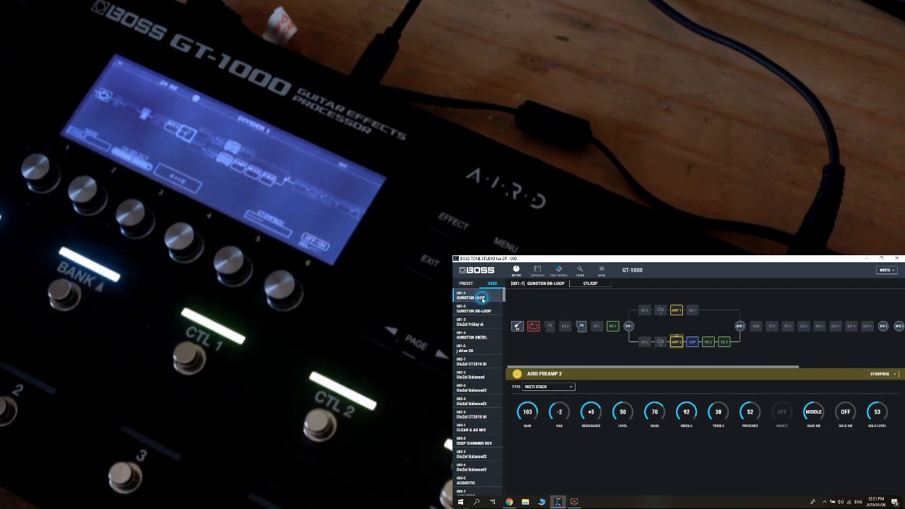
left_click(477, 295)
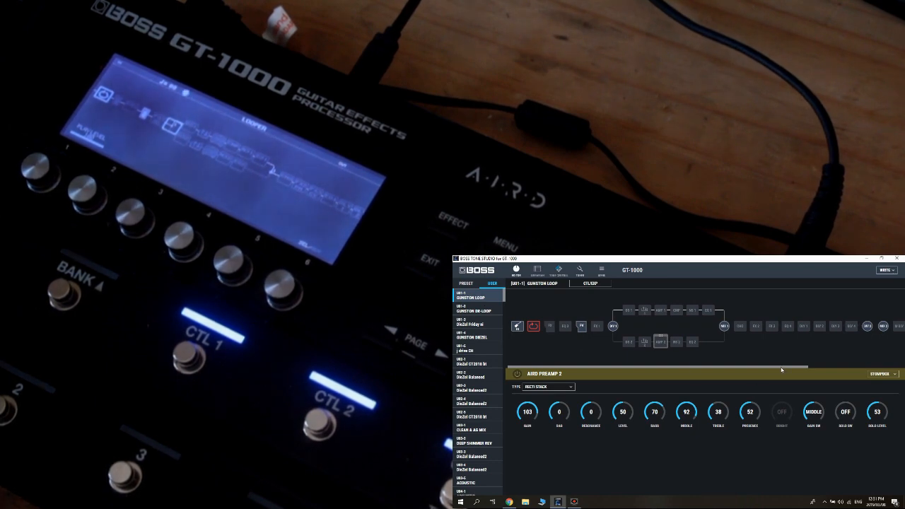
left_click(827, 326)
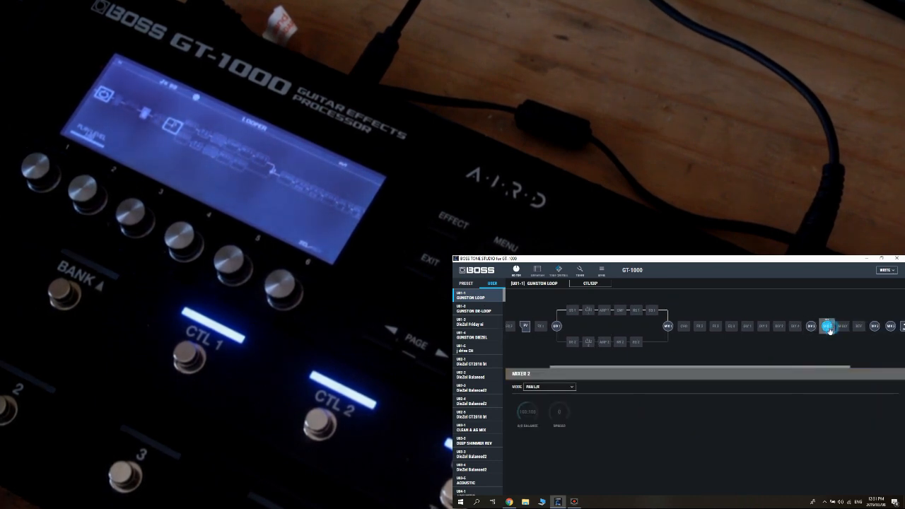
left_click(549, 387)
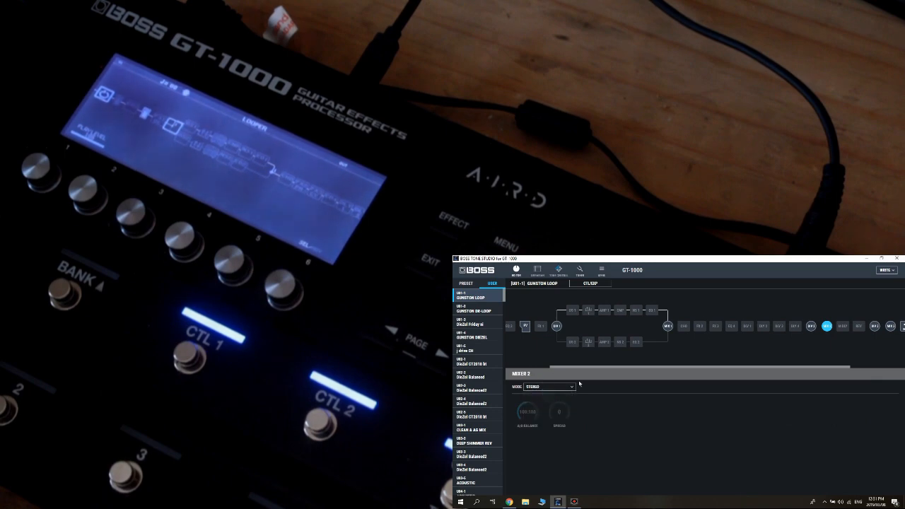
Write the patch to the GT-1000, then switch to the GUNSTON DR-LOOP user patch
left_click(885, 270)
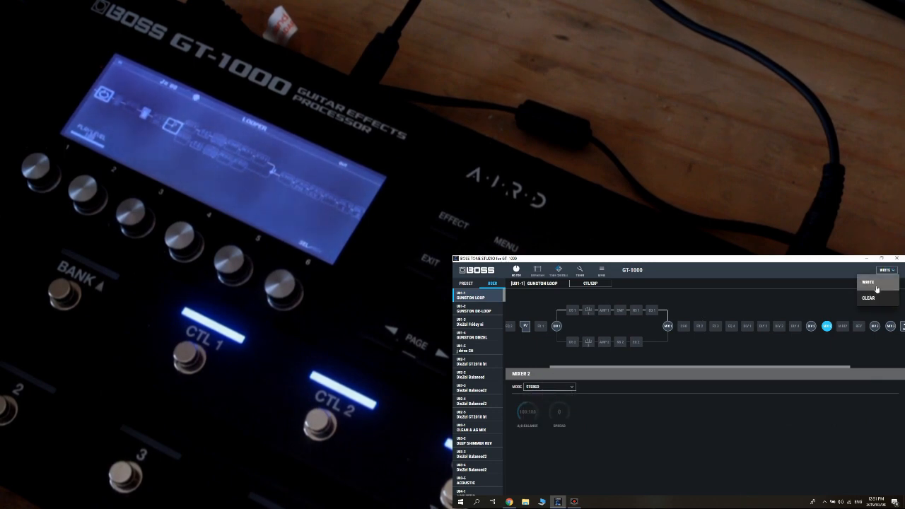
left_click(868, 281)
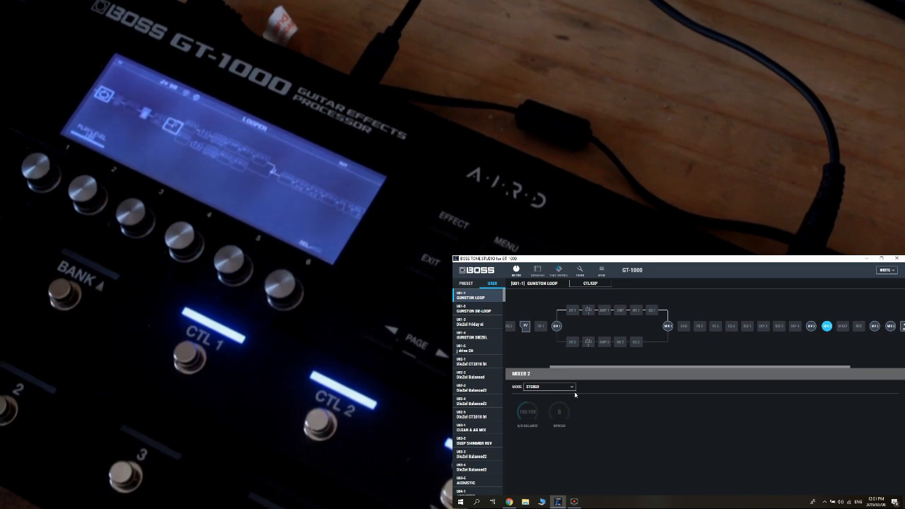
left_click(477, 310)
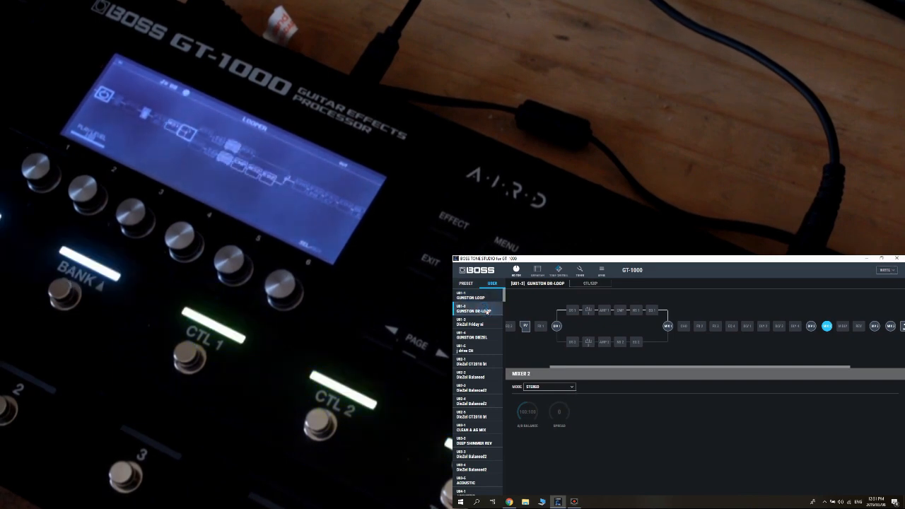